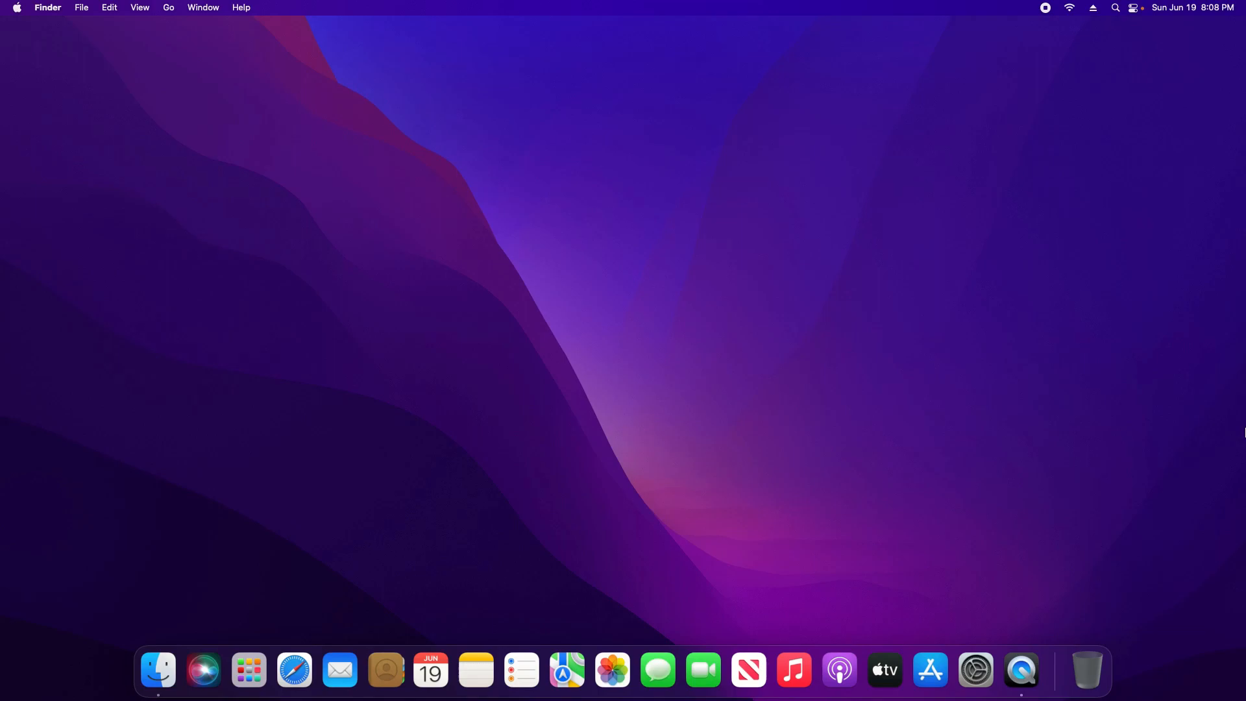
mouse_move(37, 19)
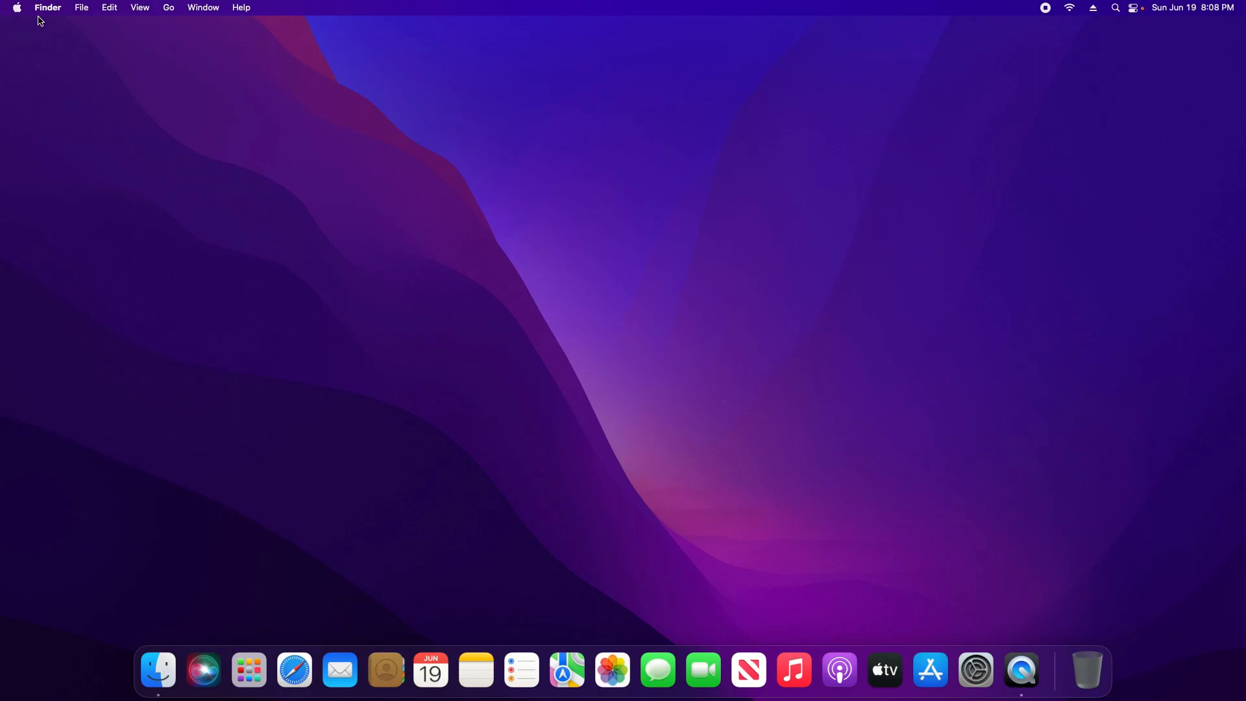
Reveal the Apple menu with its system-wide options like Restart and Shut Down.
click(16, 8)
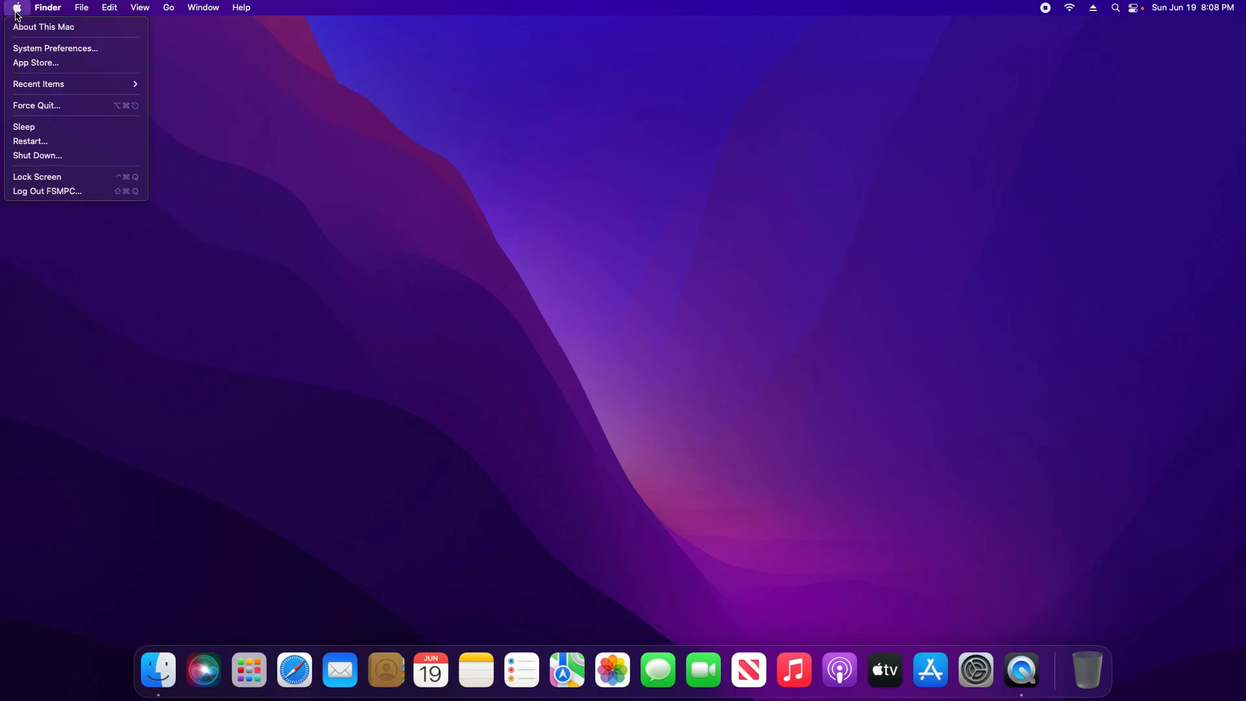
mouse_move(44, 26)
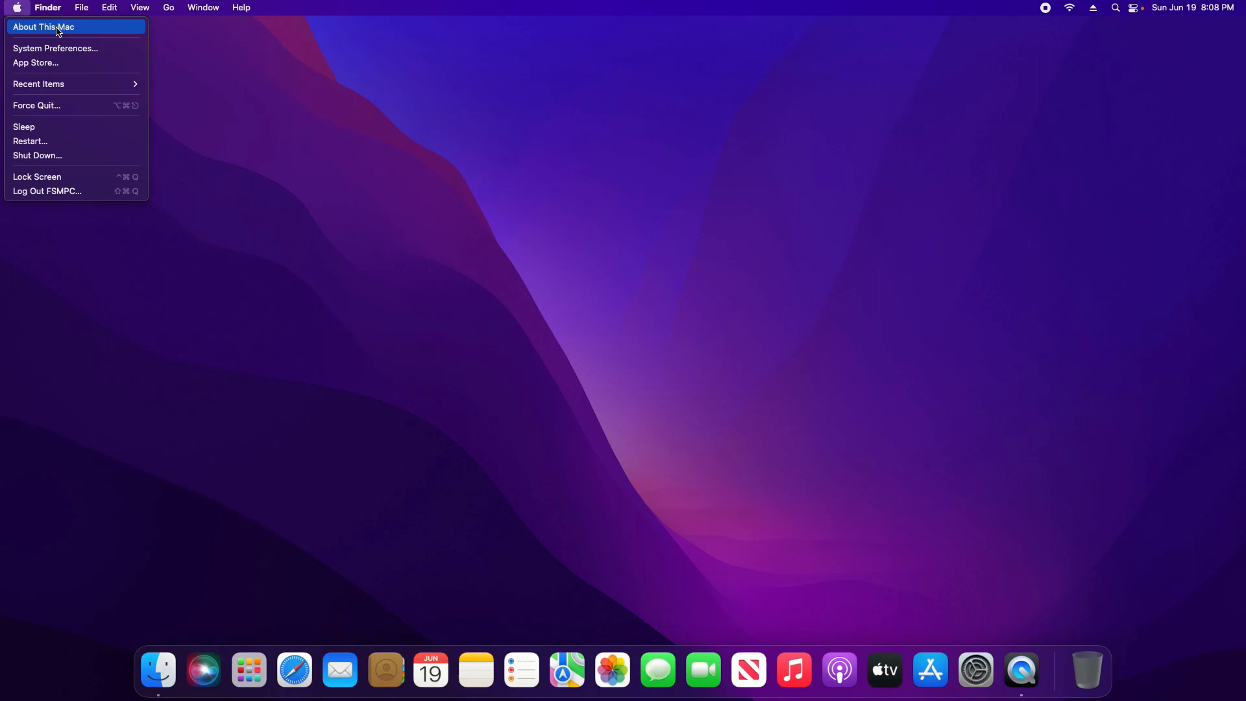
Show About This Mac with the macOS Monterey 12.4 overview for the Mac mini (2018).
click(43, 25)
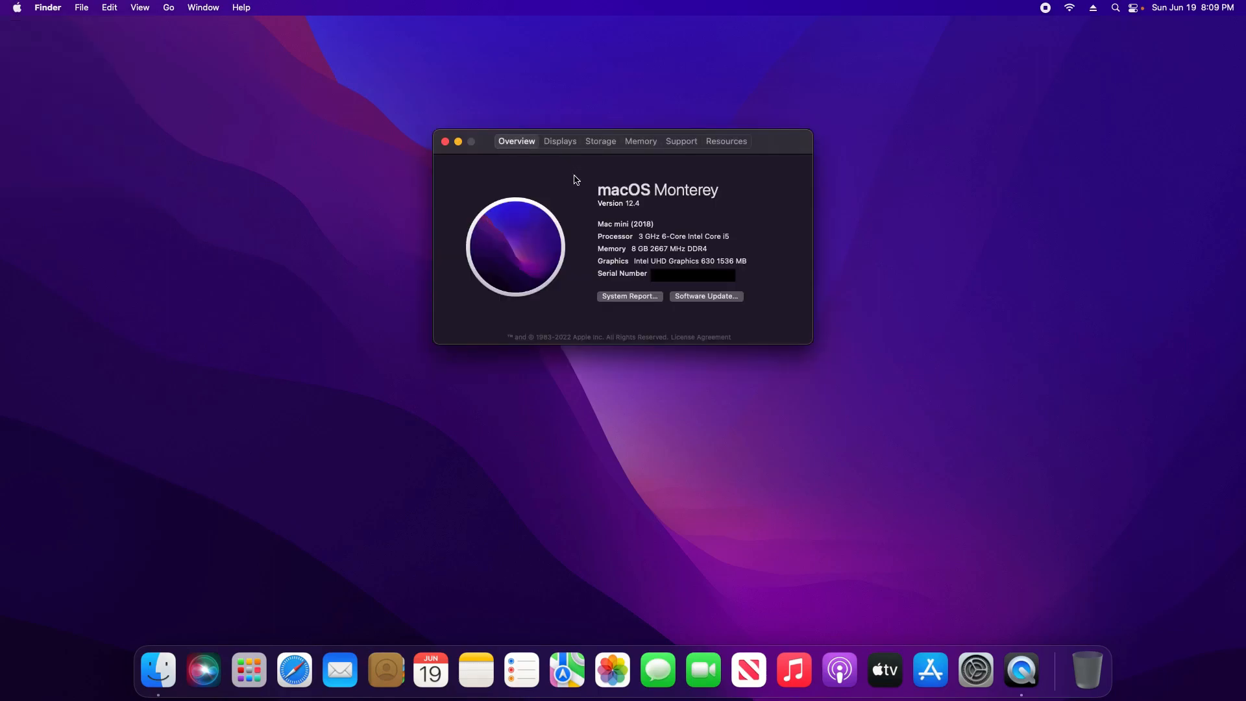
mouse_move(622, 245)
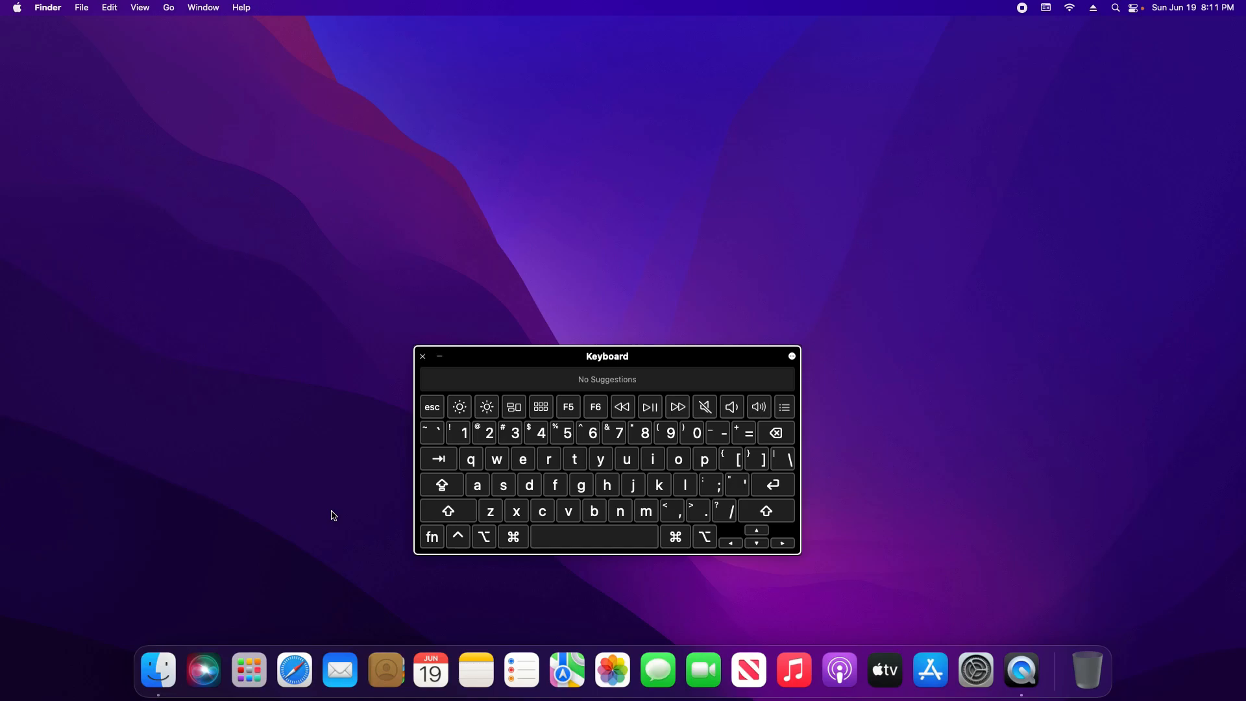
Demonstrate holding Shift during startup on the Keyboard Viewer, then release it.
click(448, 510)
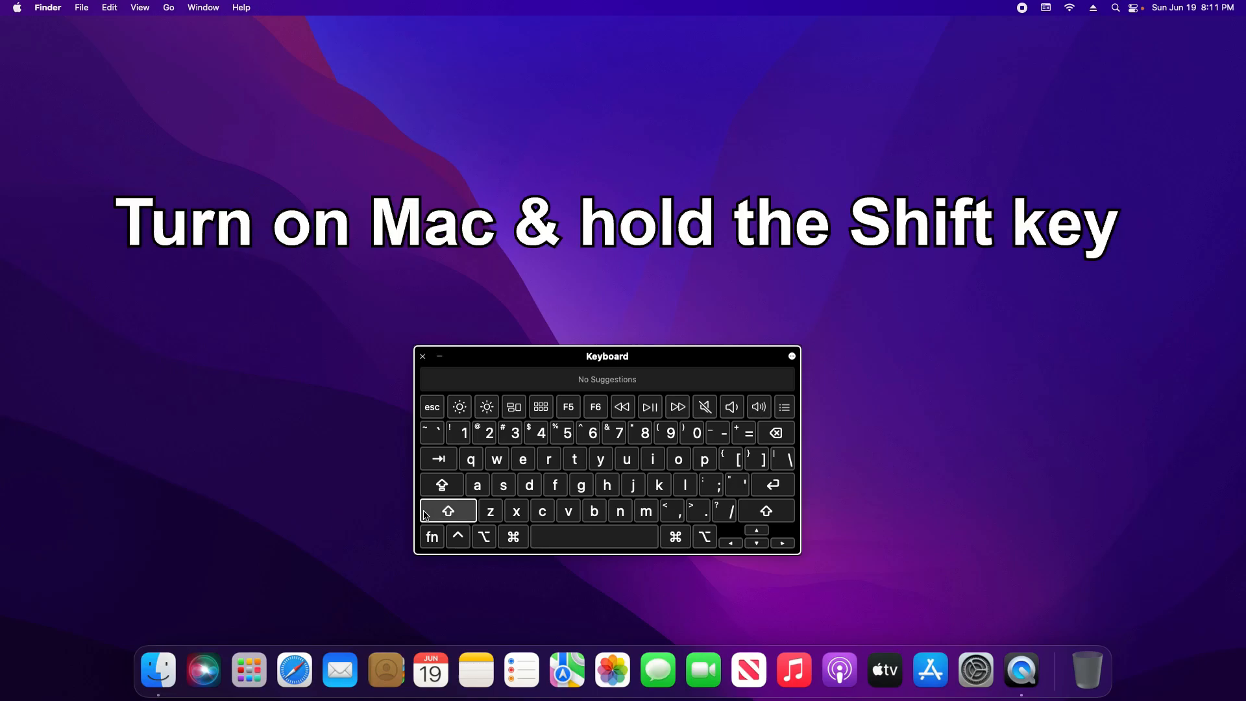
click(447, 510)
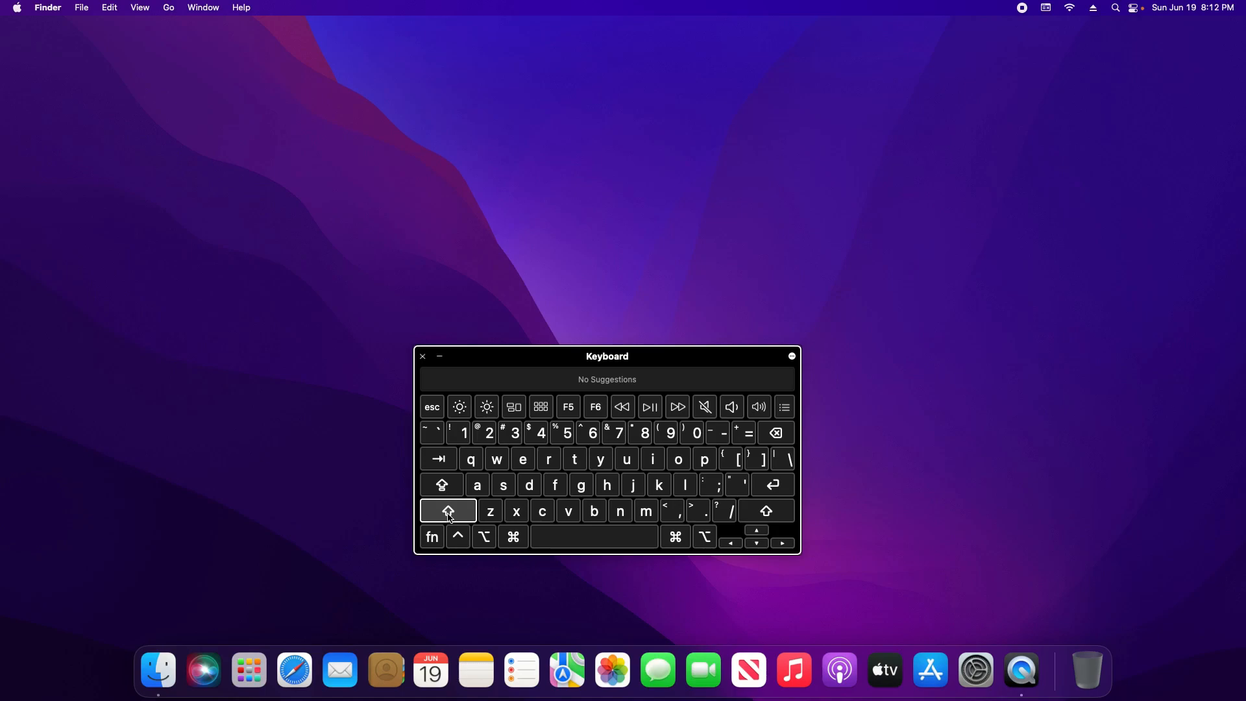
click(421, 356)
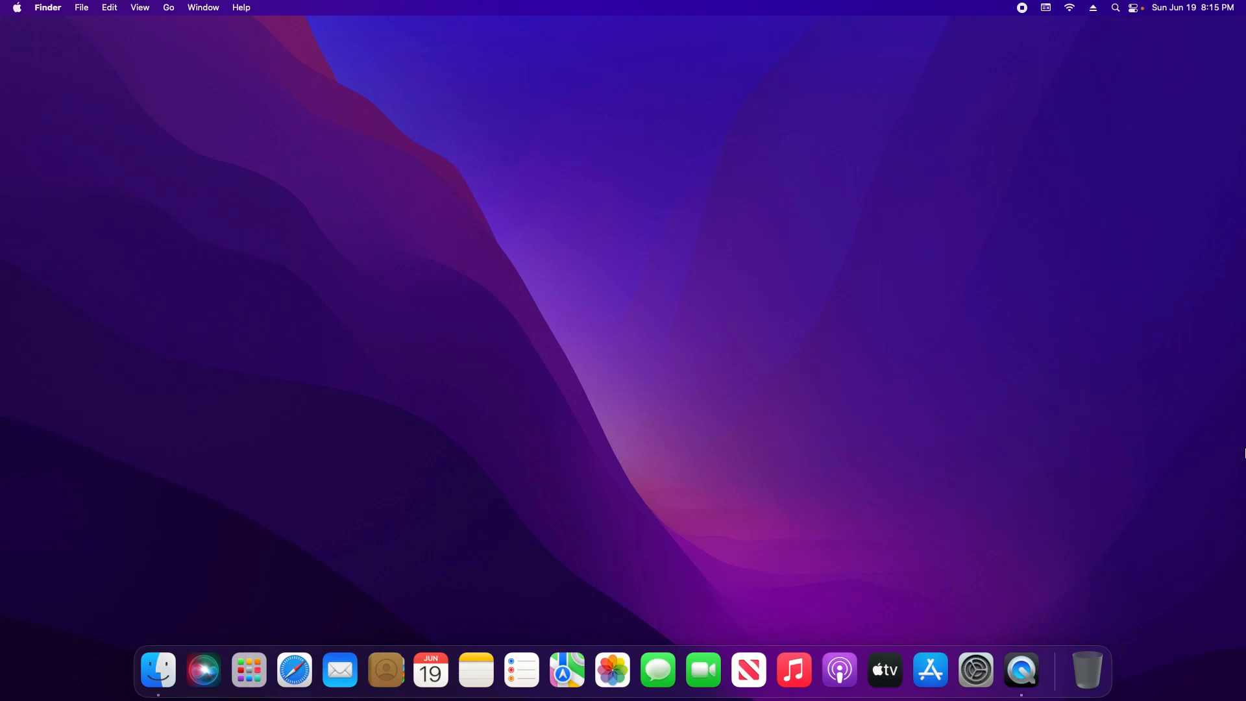
mouse_move(106, 71)
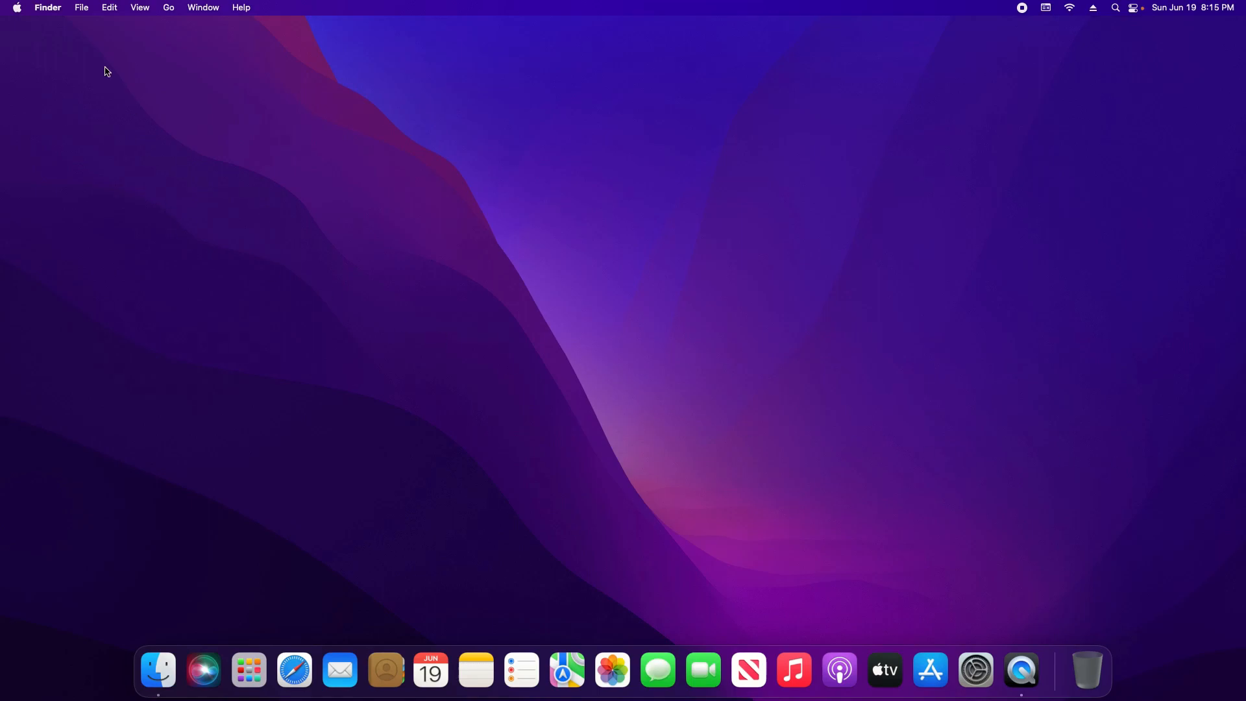
Reopen About This Mac from the Apple menu after the restart.
click(16, 7)
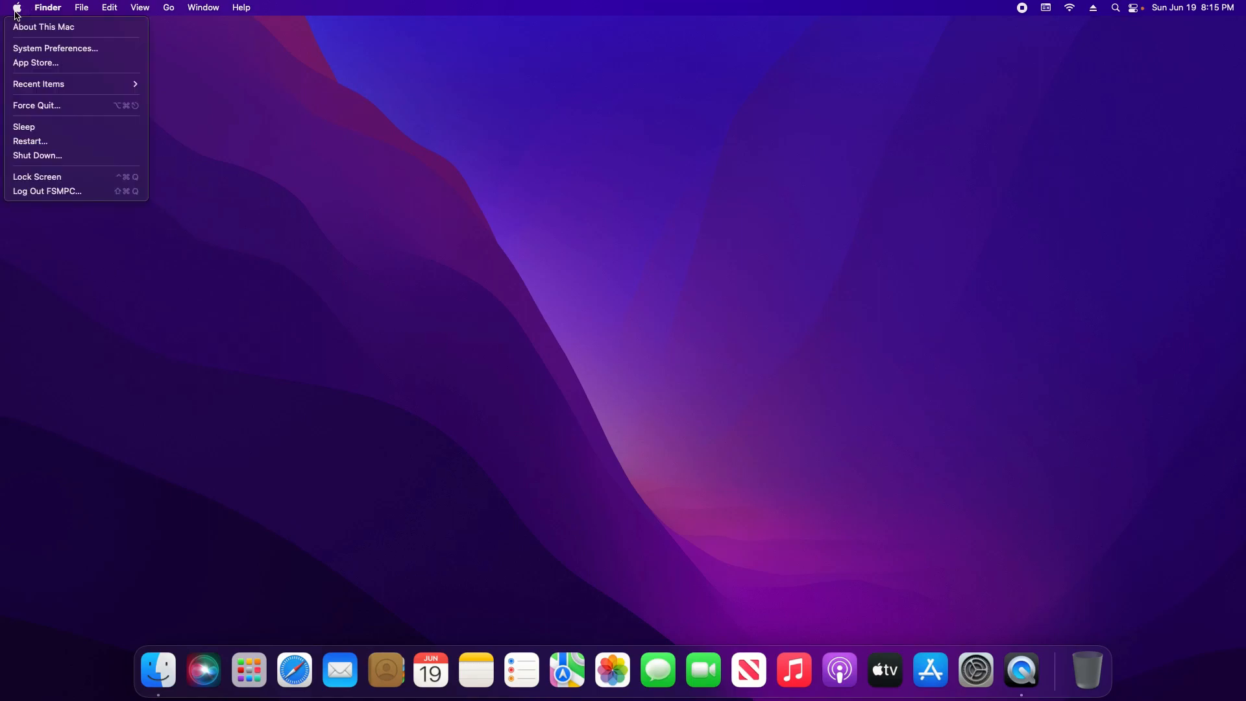
mouse_move(44, 26)
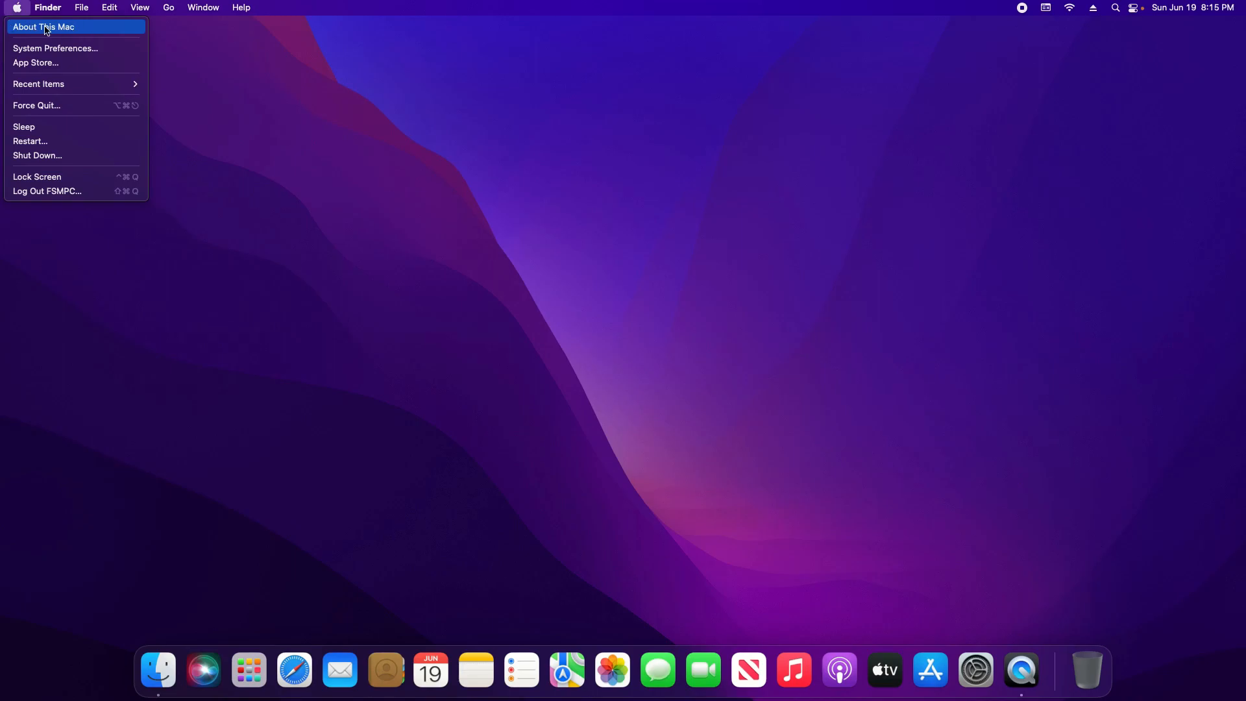
click(44, 26)
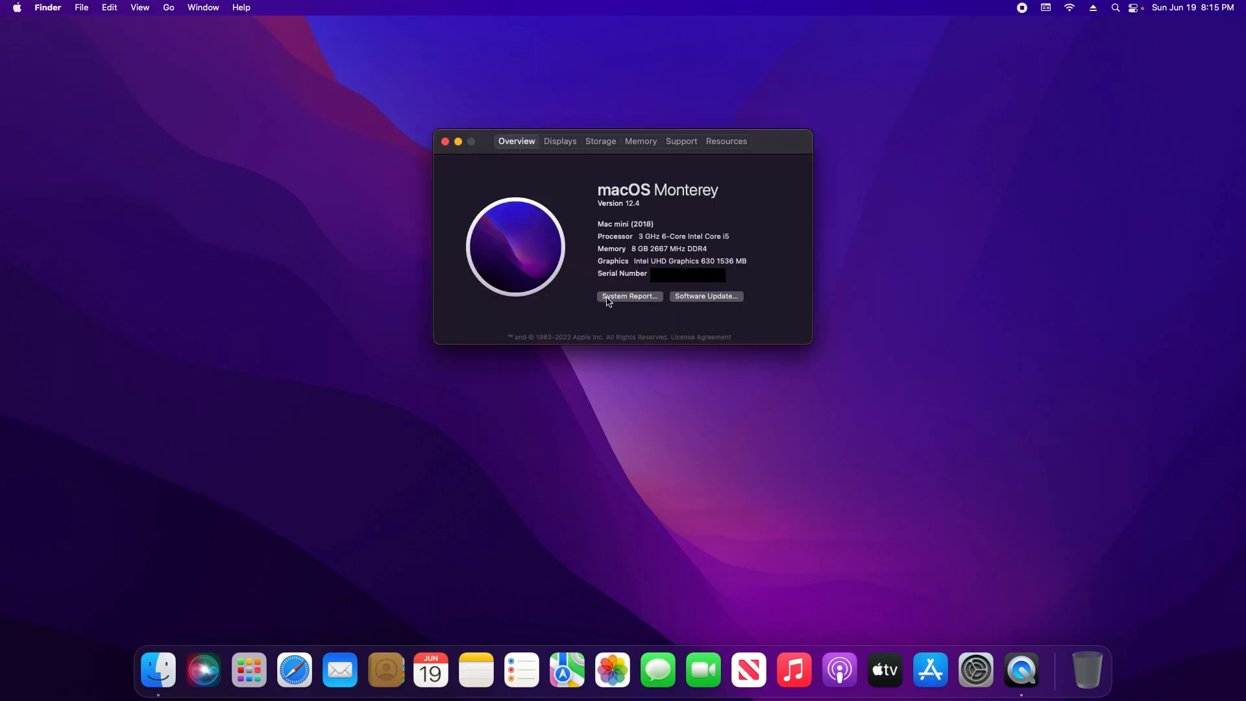
Bring up the System Report's Software overview and highlight Boot Mode reading Normal.
click(628, 296)
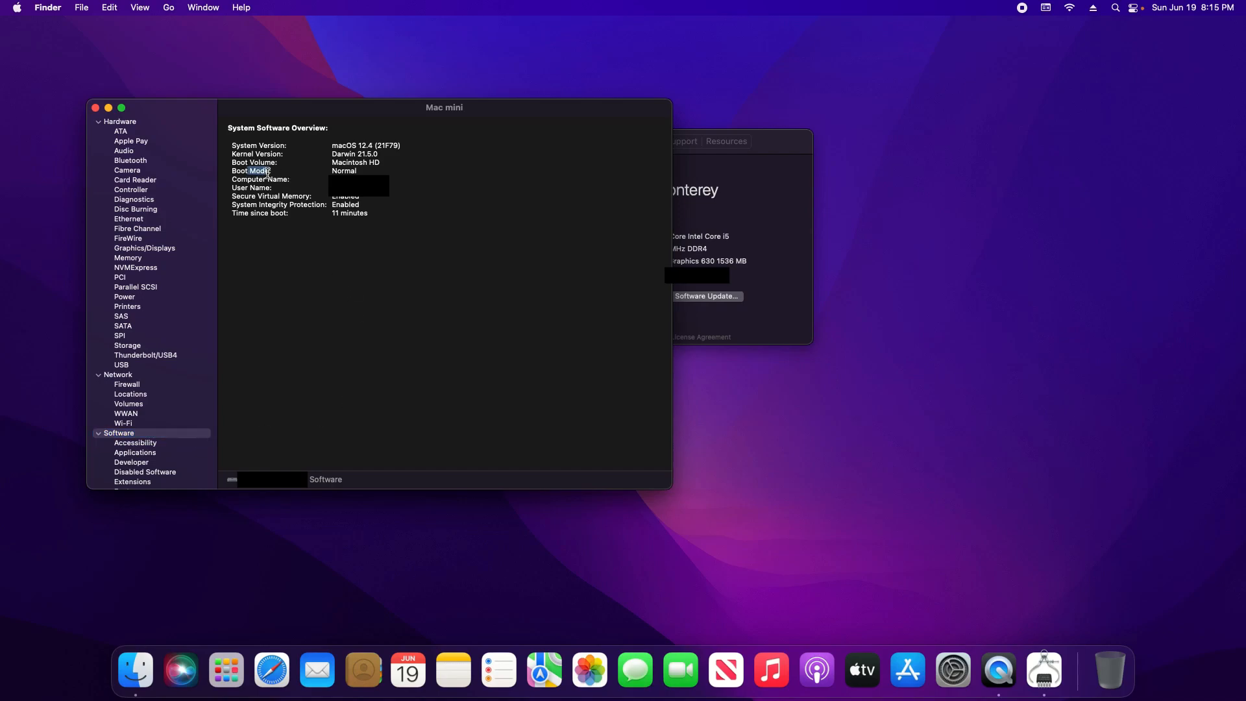
double_click(342, 171)
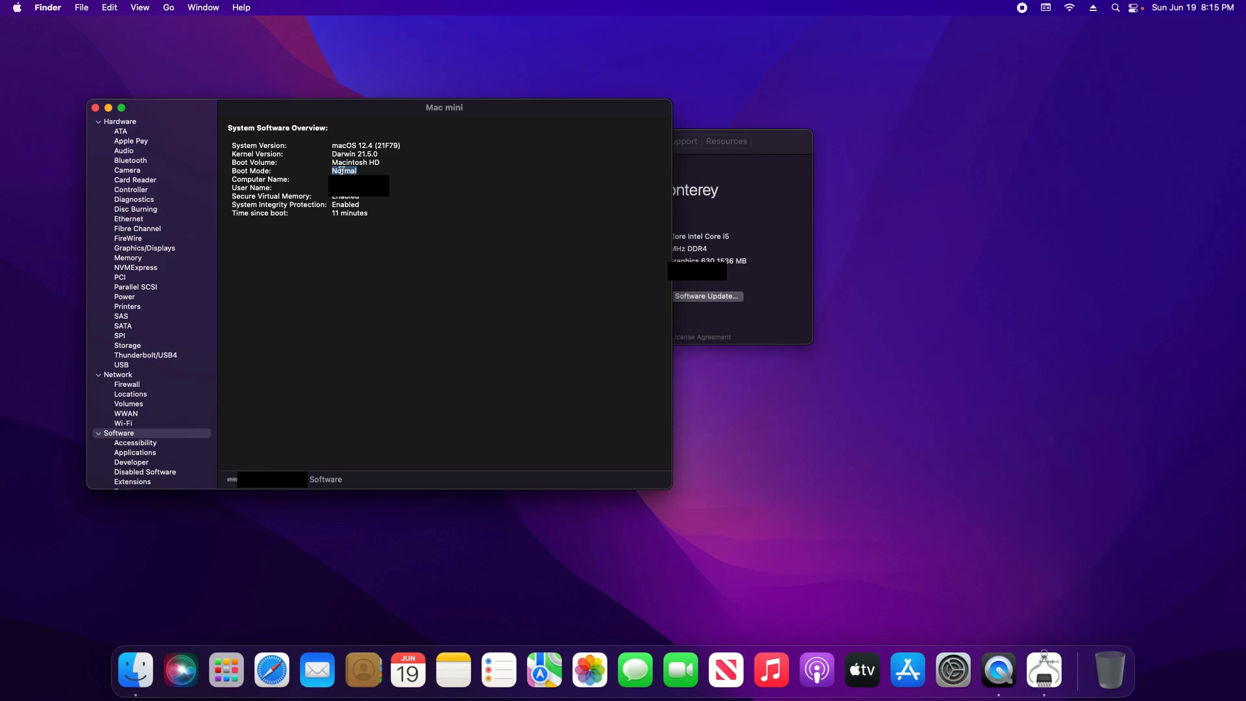